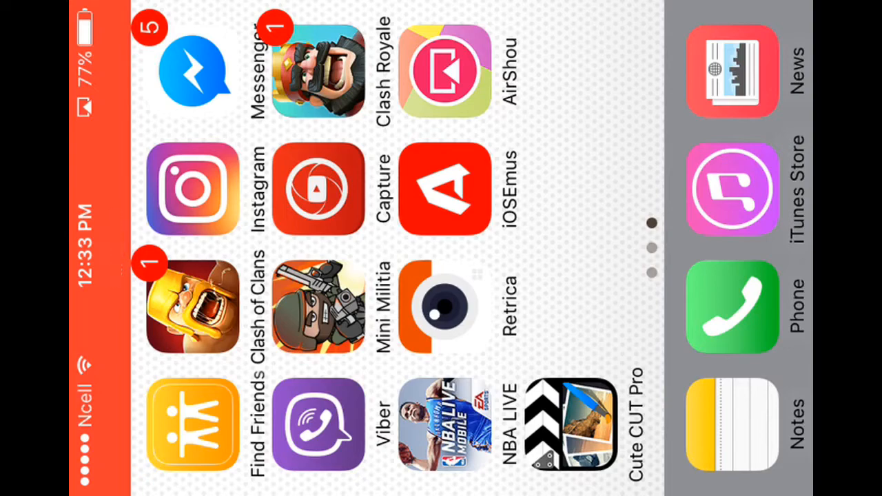
- Scroll the Home Screen pages to reach Safari for the haimawan site
{"action": "scroll", "scroll_direction": "left", "scroll_amount": 3}
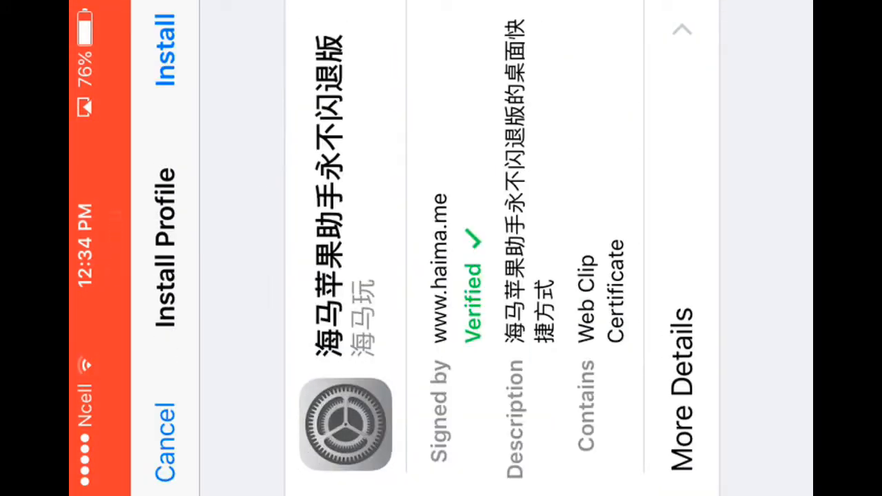
- Install the haima.me profile and accept its Haimawan APP CA root certificate warning
{"action": "left_click", "coordinate": [164, 52]}
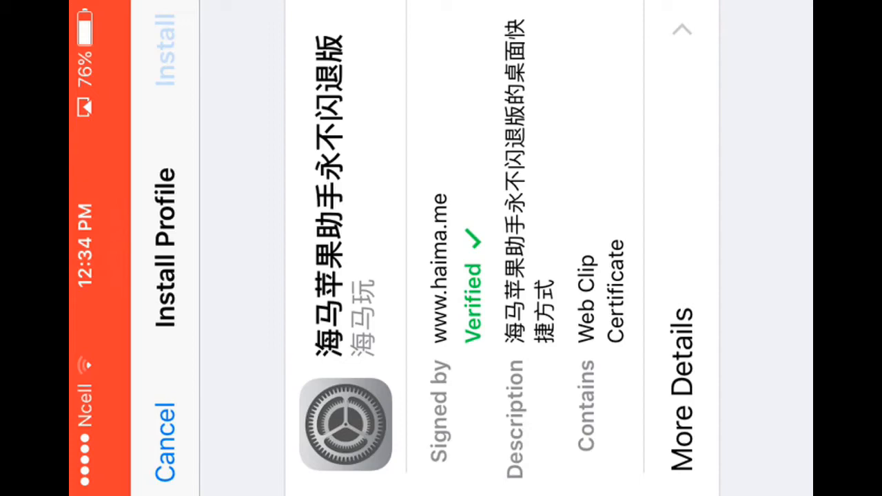
{"action": "left_click", "coordinate": [166, 51]}
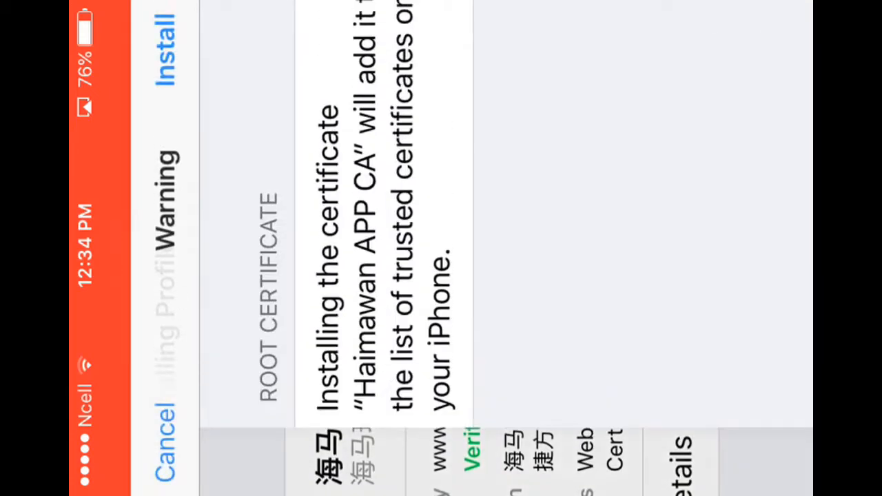
{"action": "left_click", "coordinate": [165, 34]}
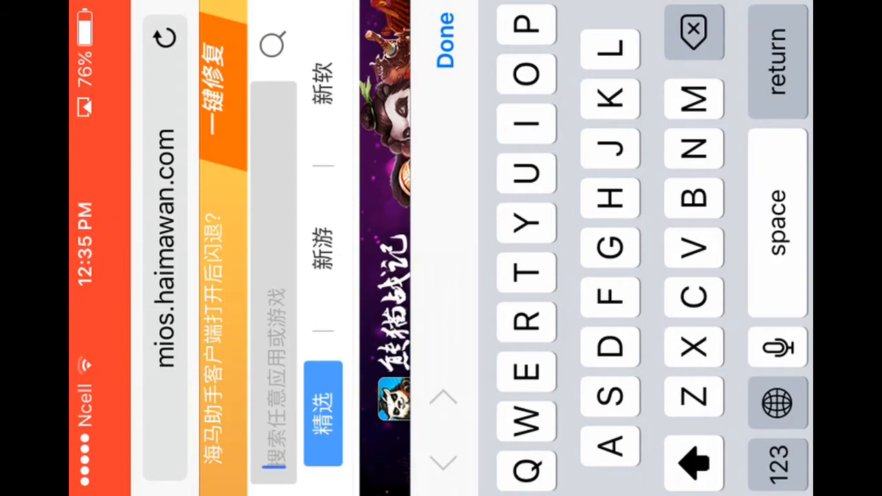
- Search the Haimawan store for 'Minecraft'
{"action": "type", "text": "M"}
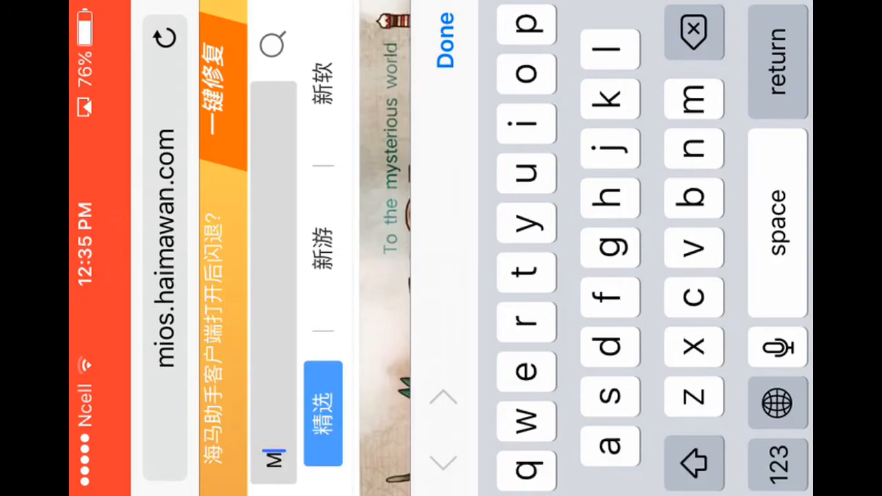
{"action": "type", "text": "ine"}
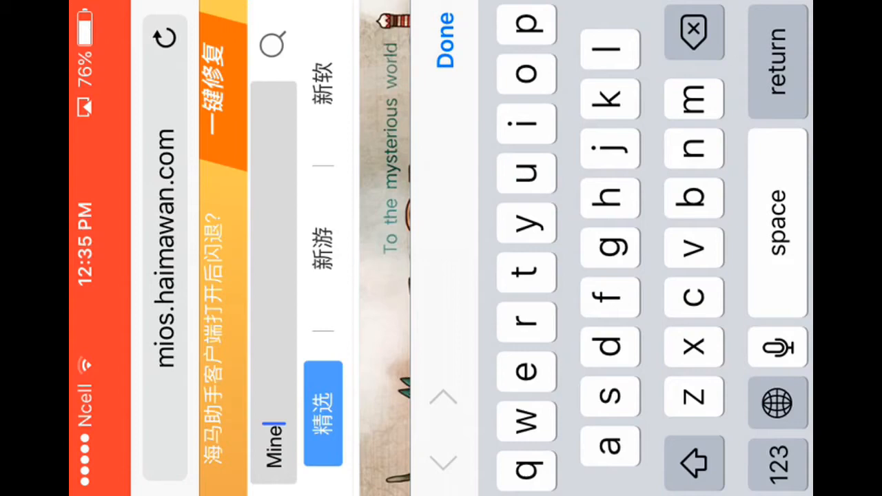
{"action": "type", "text": "craft"}
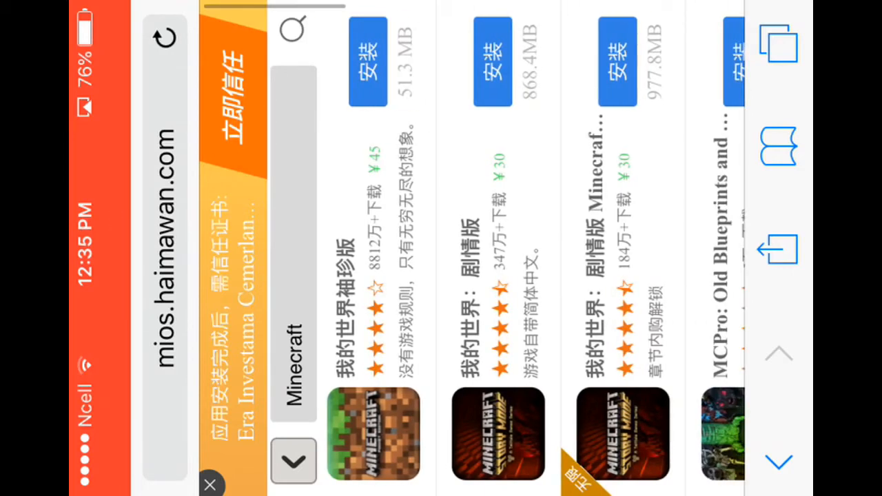
- Tap 安装 beside 我的世界袖珍版 to install Minecraft pocket edition
{"action": "left_click", "coordinate": [367, 71]}
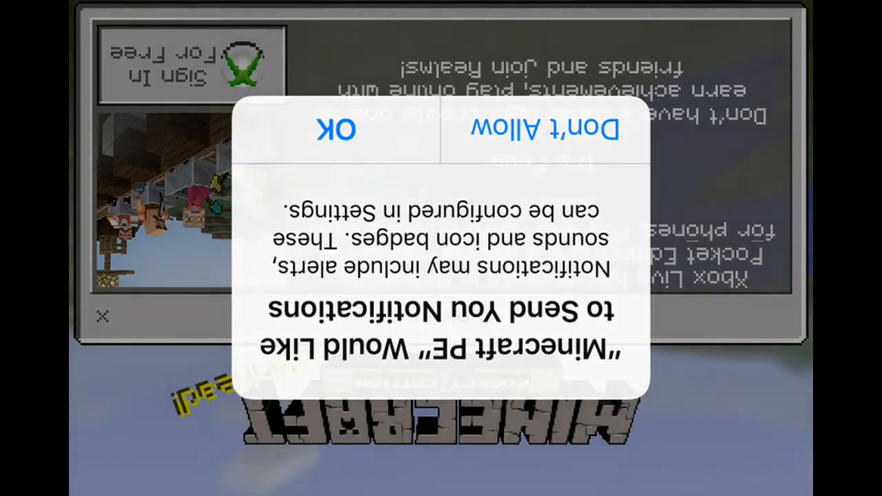
- Answer Minecraft PE's notification permission alert
{"action": "left_click", "coordinate": [335, 130]}
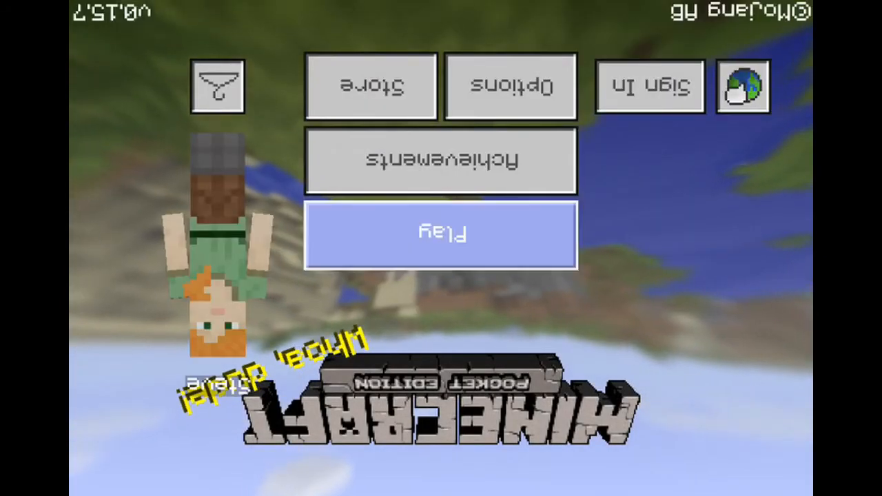
- Create a new Creative world named 'My World' from Play
{"action": "left_click", "coordinate": [441, 235]}
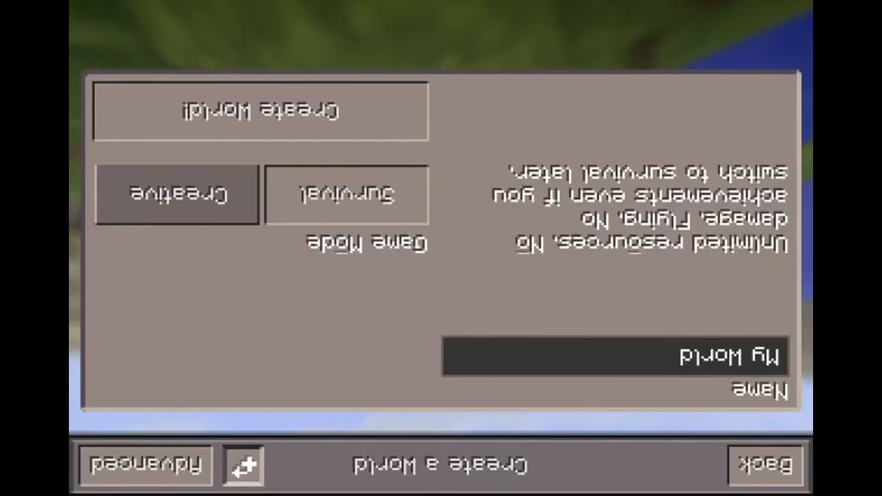
{"action": "left_click", "coordinate": [261, 110]}
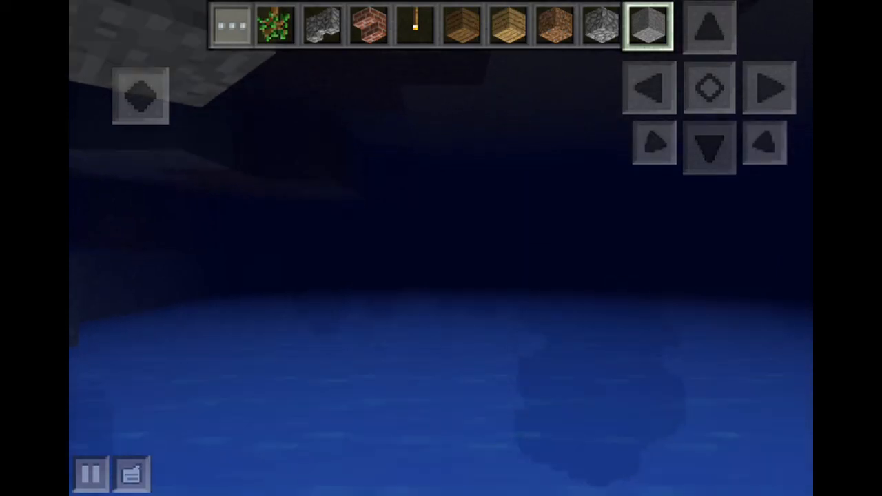
- Tap the game screen to look around the newly loaded world
{"action": "left_click", "coordinate": [710, 147]}
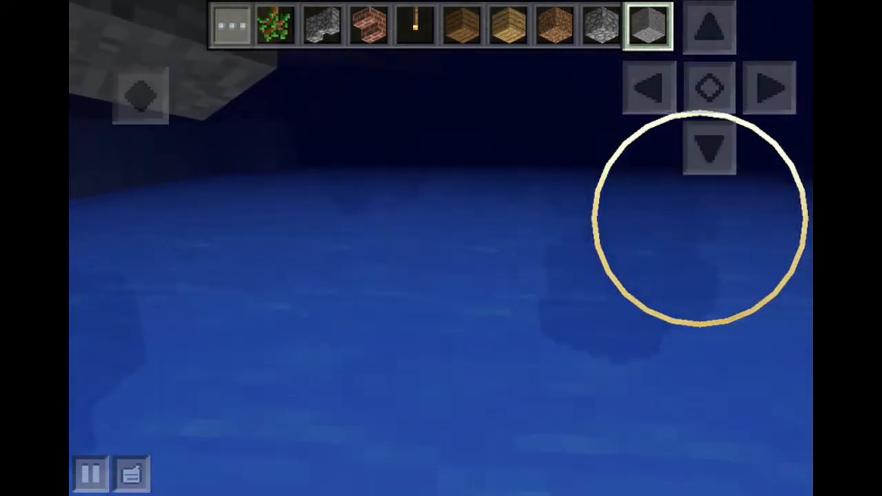